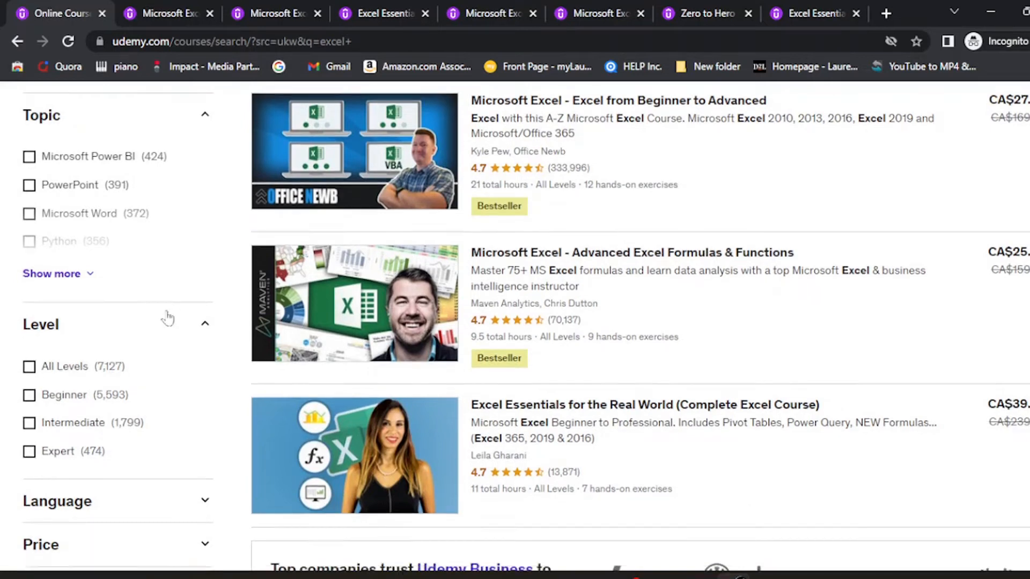
- Expand the Price filter beside the Excel results to show Paid and Free
{"action": "scroll", "scroll_direction": "down", "scroll_amount": 3}
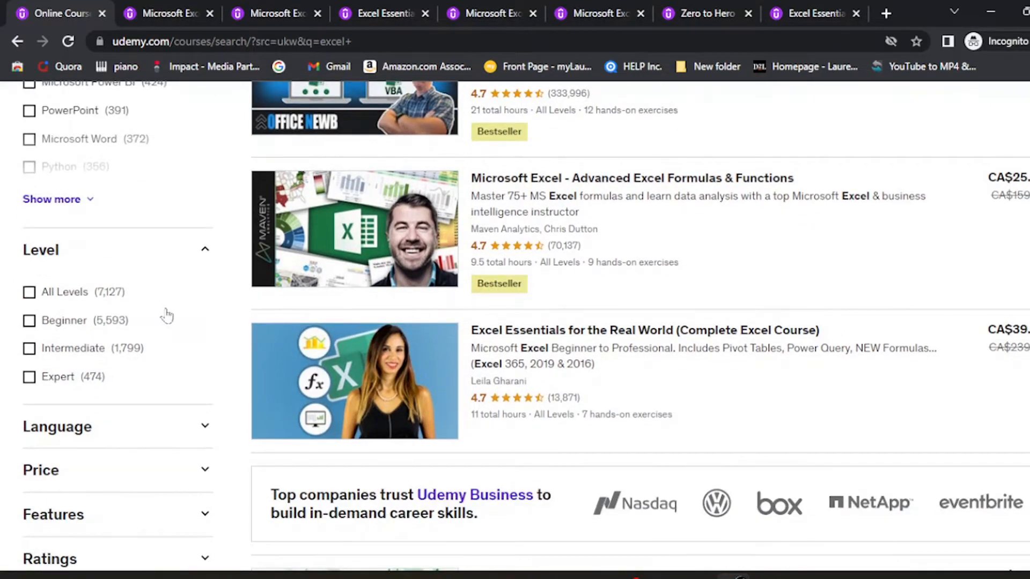
{"action": "scroll", "scroll_direction": "down", "scroll_amount": 3}
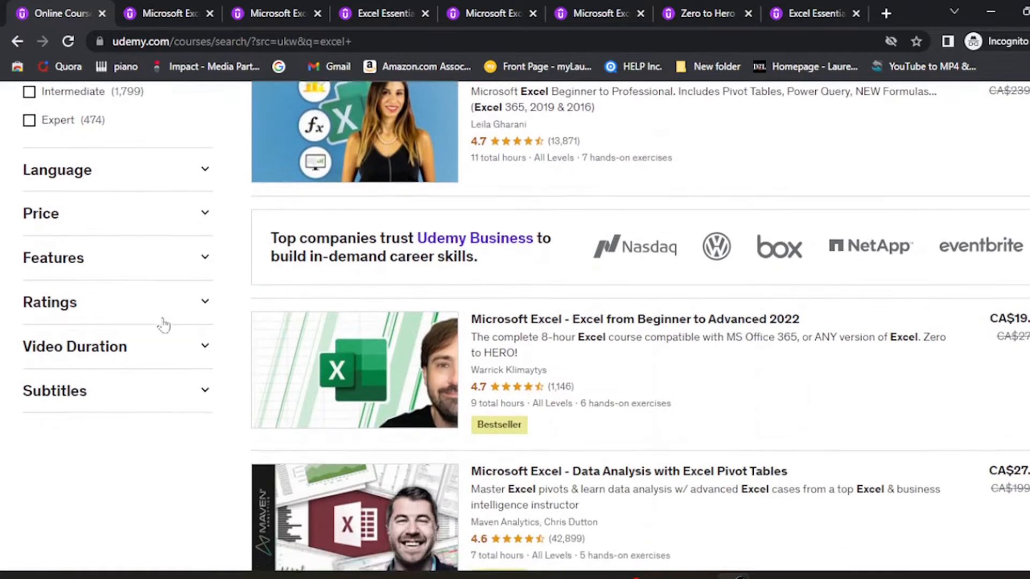
{"action": "scroll", "scroll_direction": "up", "scroll_amount": 3}
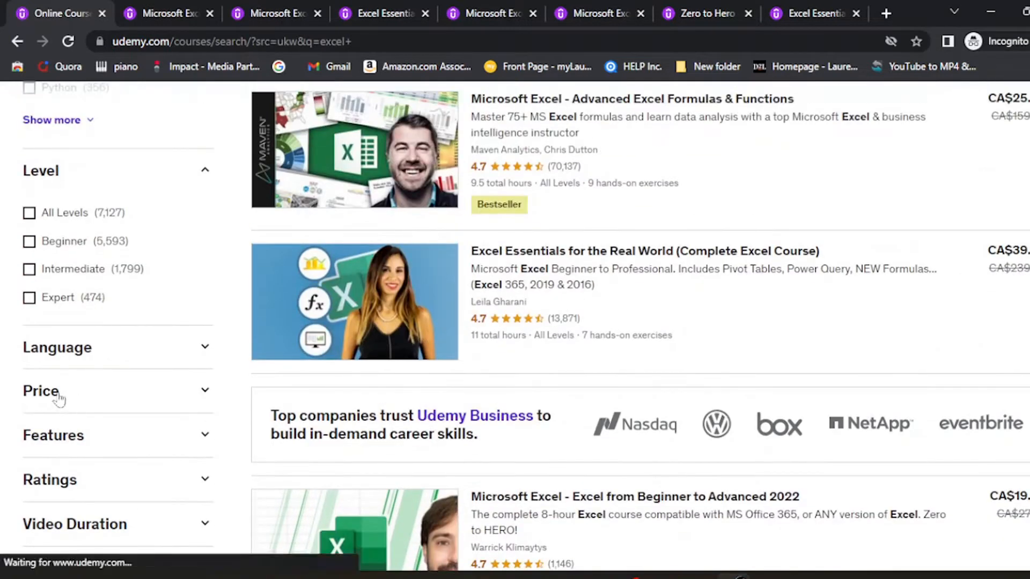
{"action": "left_click", "coordinate": [41, 391]}
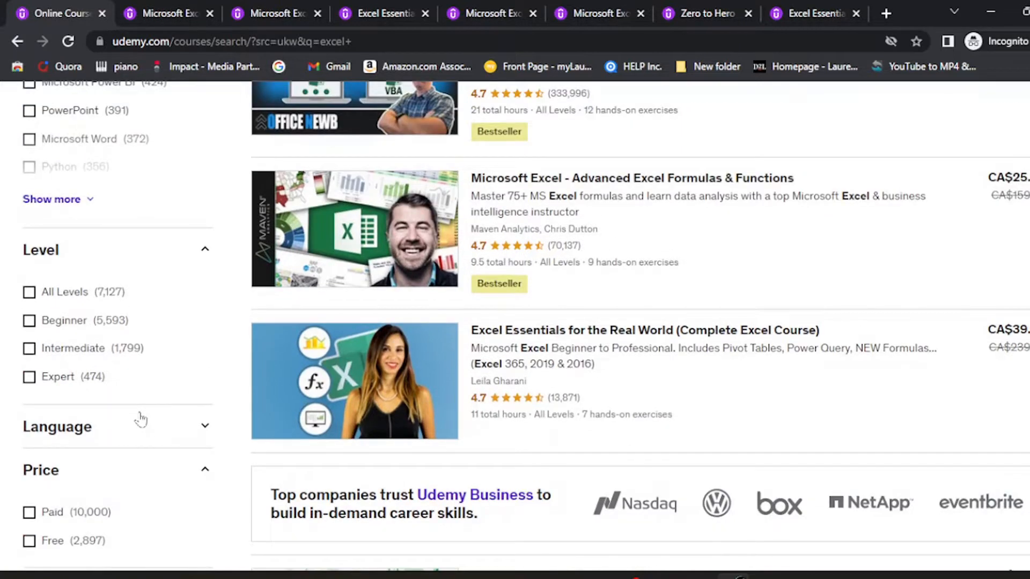
{"action": "mouse_move", "coordinate": [149, 396]}
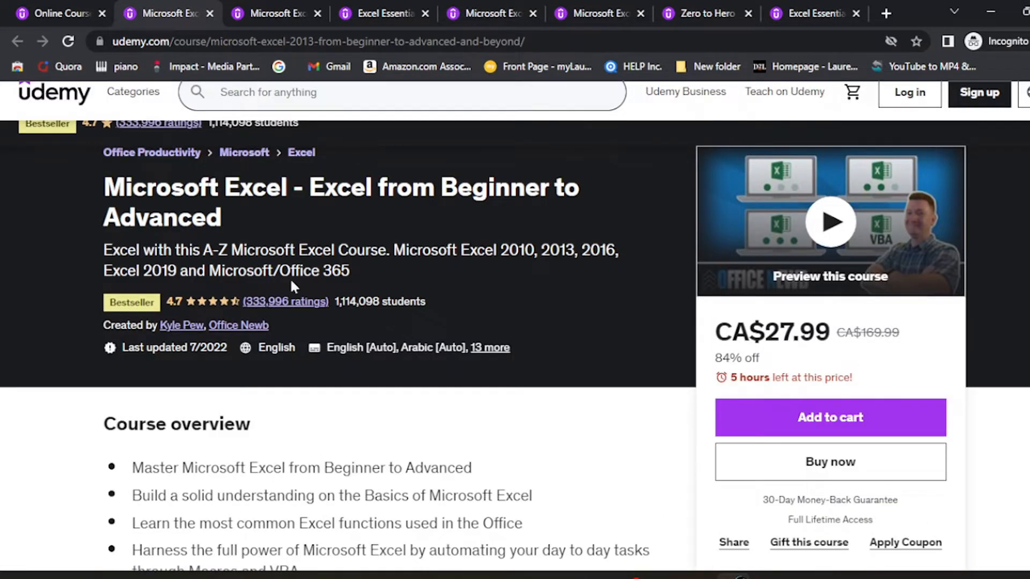
- Scroll the Excel from Beginner to Advanced course page down to its featured review
{"action": "scroll", "scroll_direction": "down", "scroll_amount": 3}
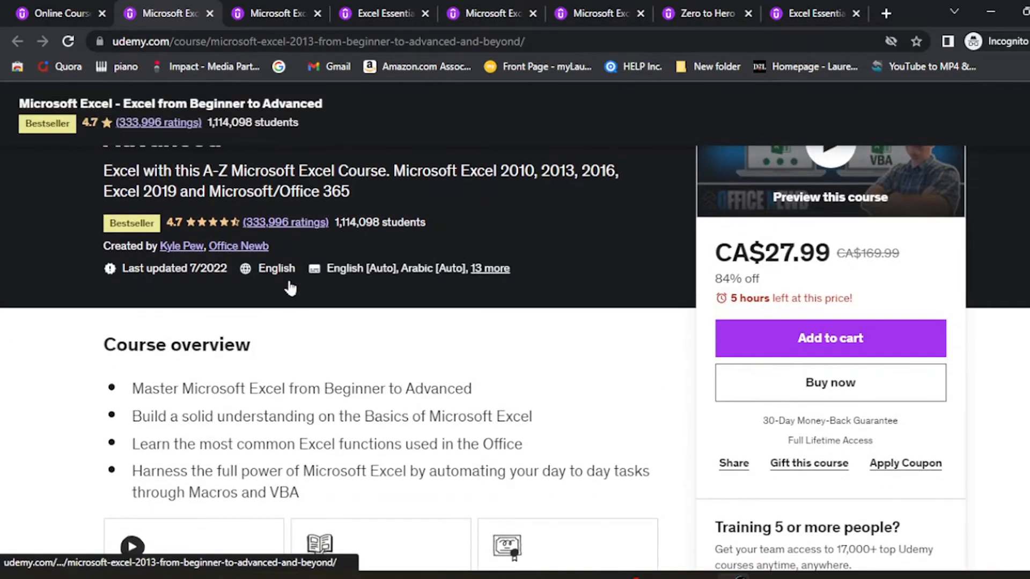
{"action": "scroll", "scroll_direction": "down", "scroll_amount": 3}
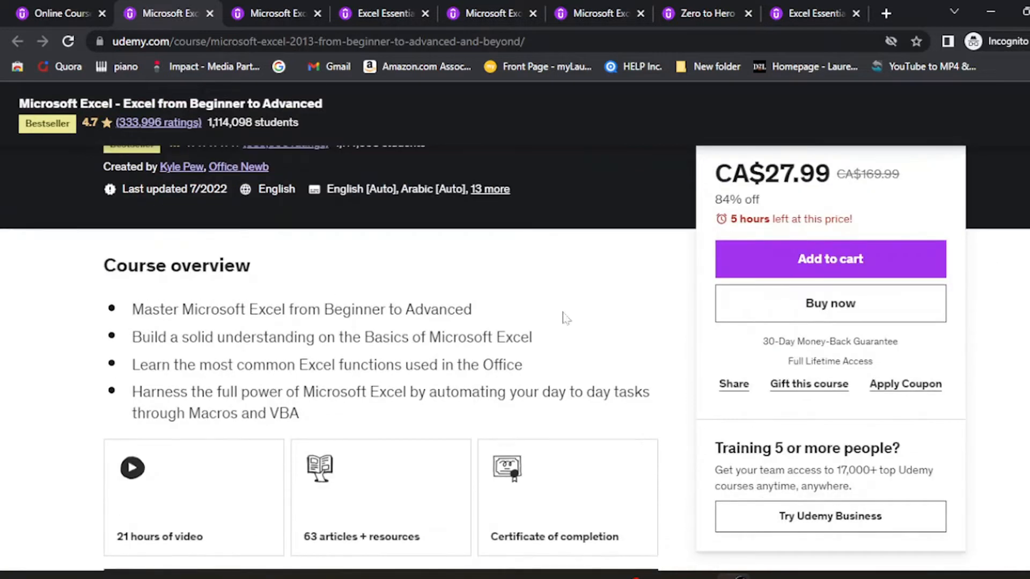
{"action": "mouse_move", "coordinate": [596, 302]}
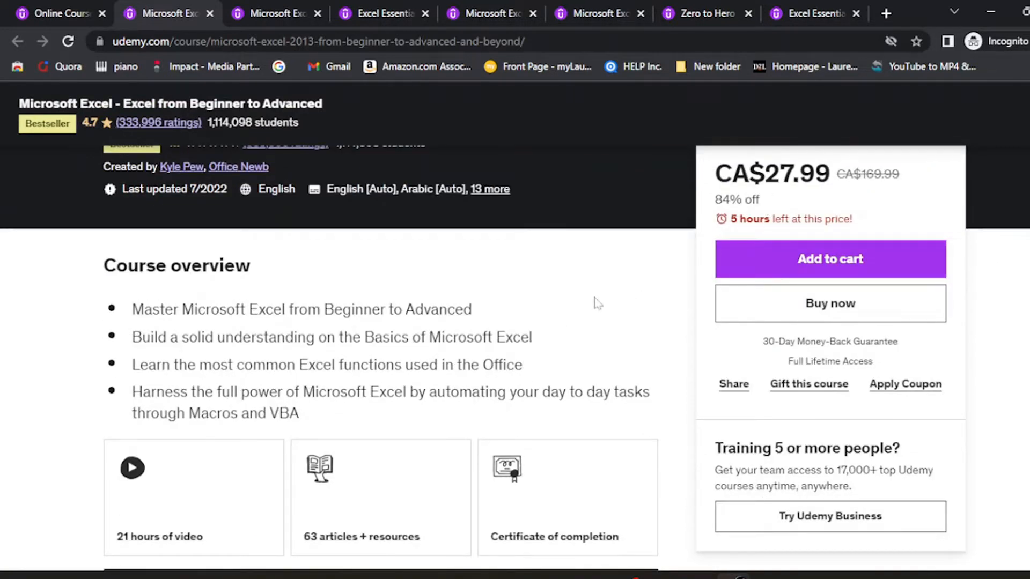
{"action": "scroll", "scroll_direction": "down", "scroll_amount": 3}
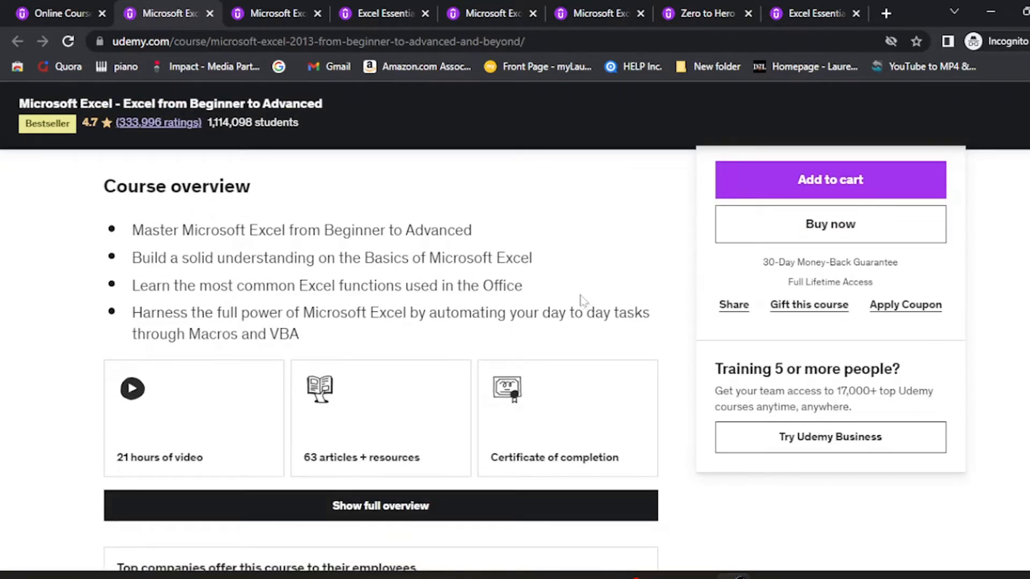
{"action": "mouse_move", "coordinate": [571, 293]}
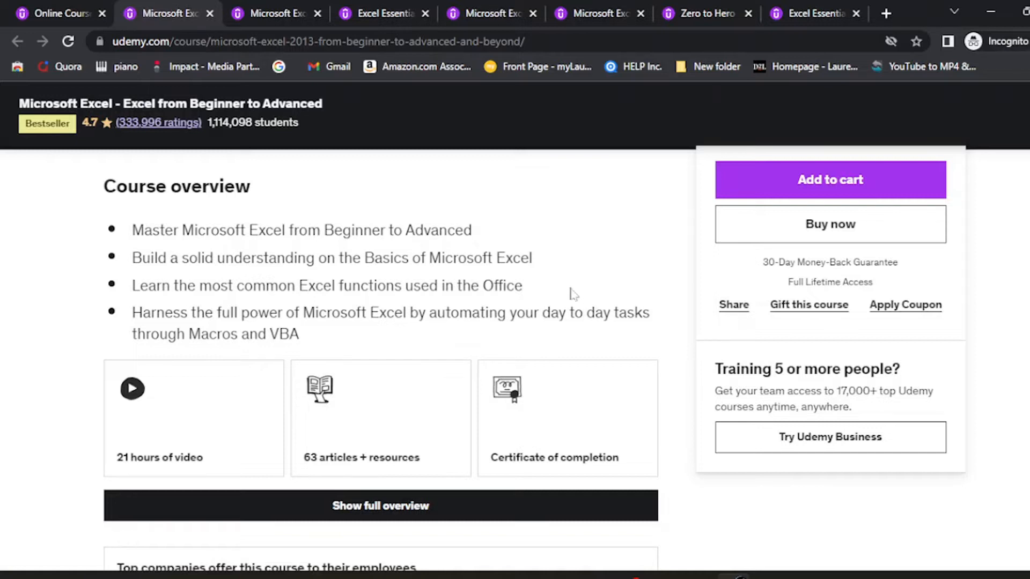
{"action": "mouse_move", "coordinate": [565, 299]}
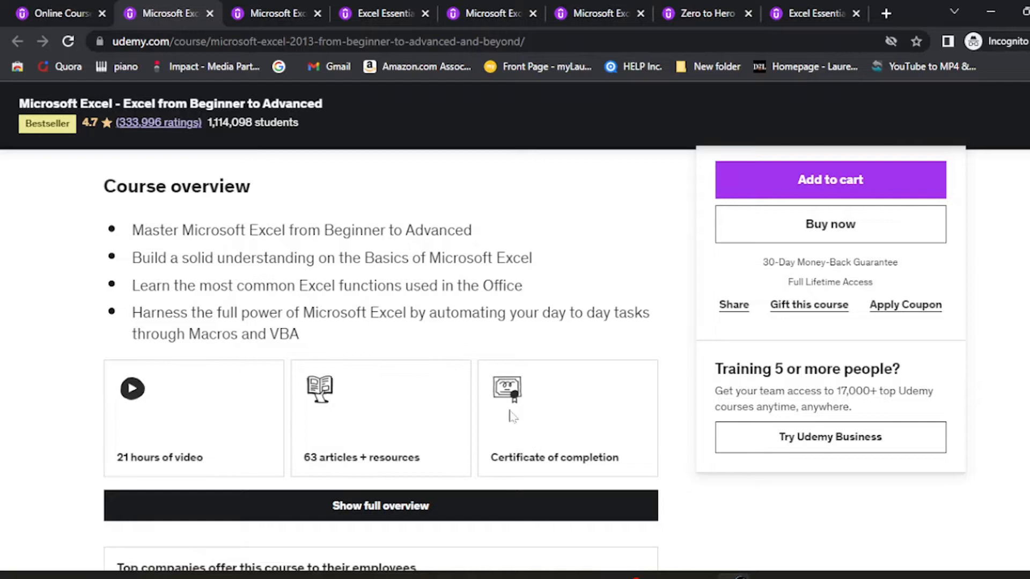
{"action": "scroll", "scroll_direction": "down", "scroll_amount": 3}
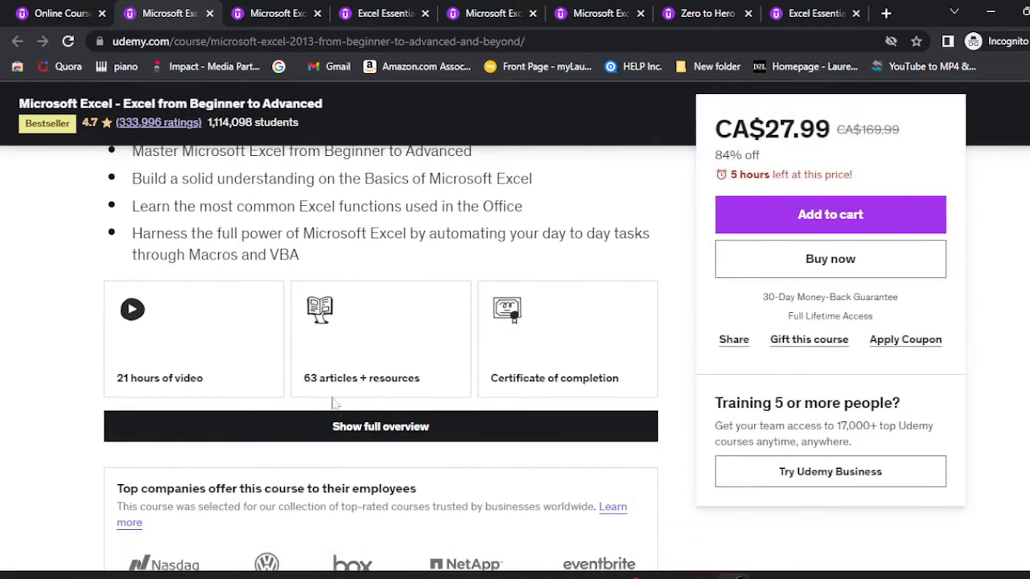
{"action": "scroll", "scroll_direction": "down", "scroll_amount": 3}
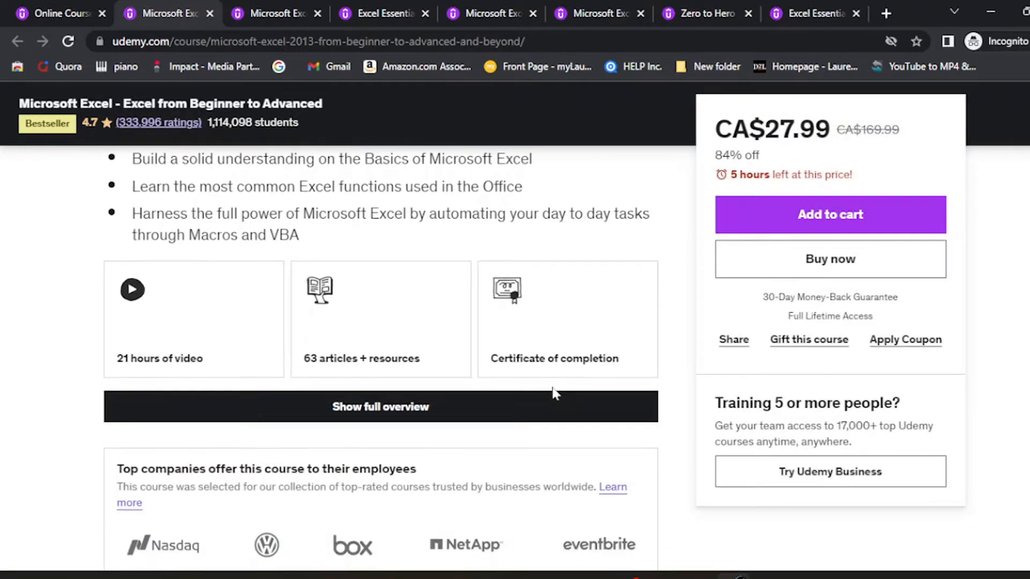
{"action": "scroll", "scroll_direction": "down", "scroll_amount": 3}
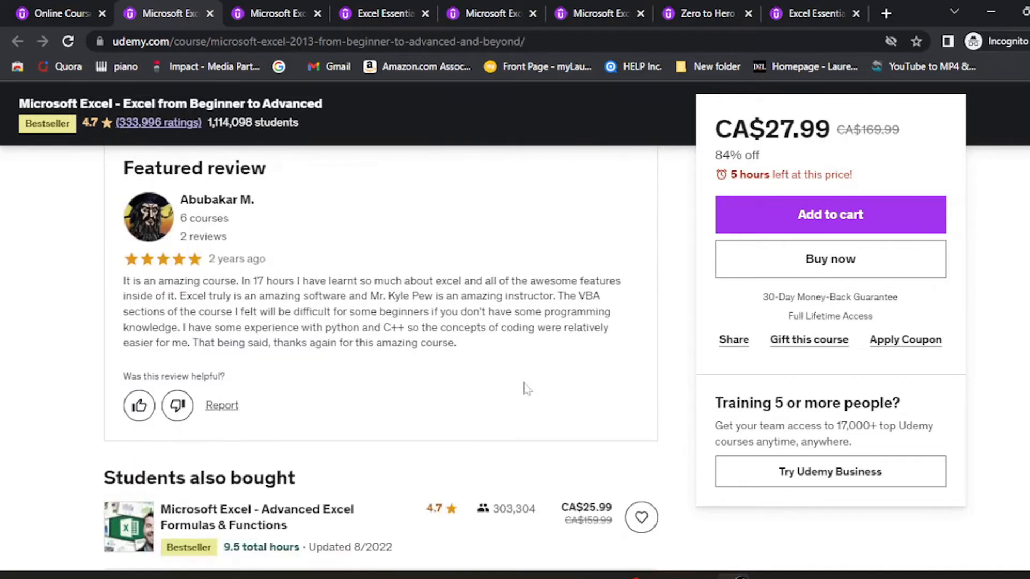
{"action": "mouse_move", "coordinate": [524, 384]}
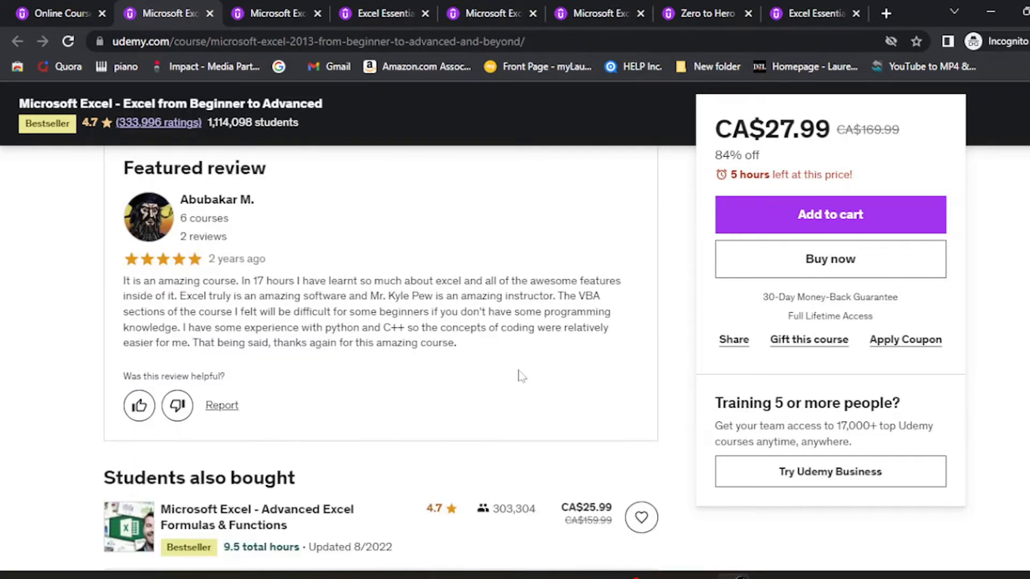
{"action": "mouse_move", "coordinate": [514, 377]}
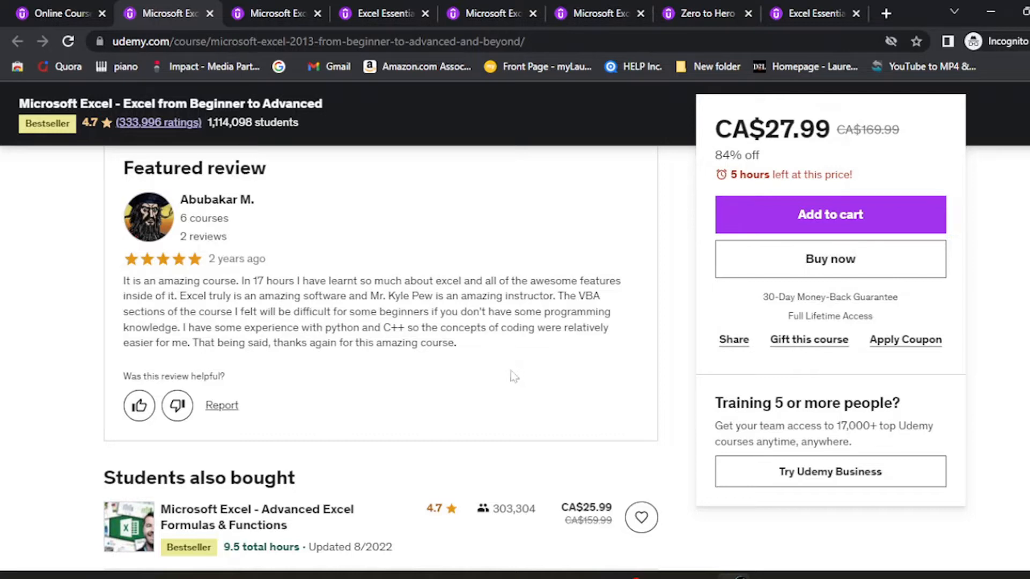
{"action": "scroll", "scroll_direction": "down", "scroll_amount": 3}
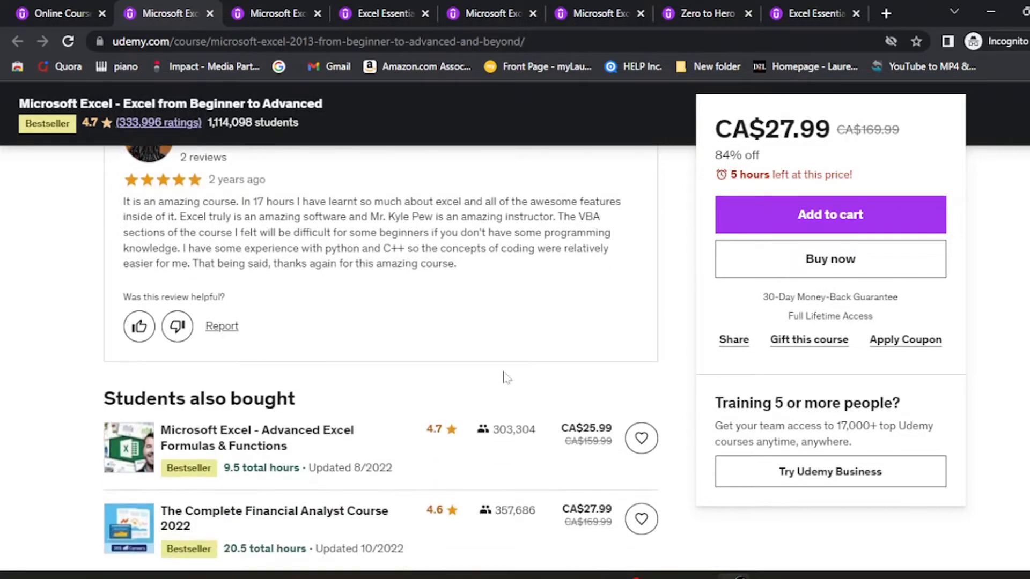
- Expand the Modifying an Excel Worksheet curriculum section to list its lectures
{"action": "scroll", "scroll_direction": "down", "scroll_amount": 3}
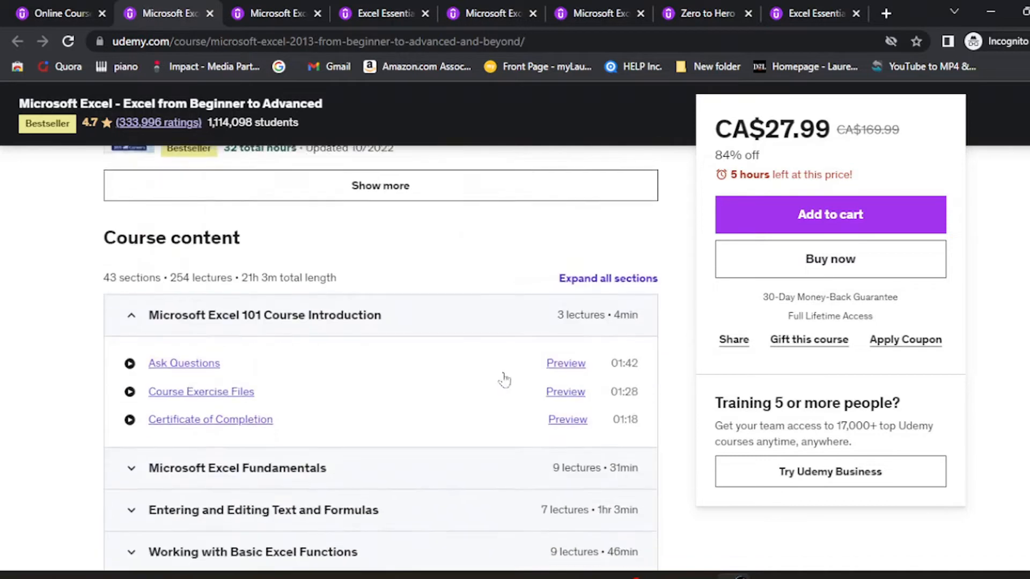
{"action": "scroll", "scroll_direction": "down", "scroll_amount": 3}
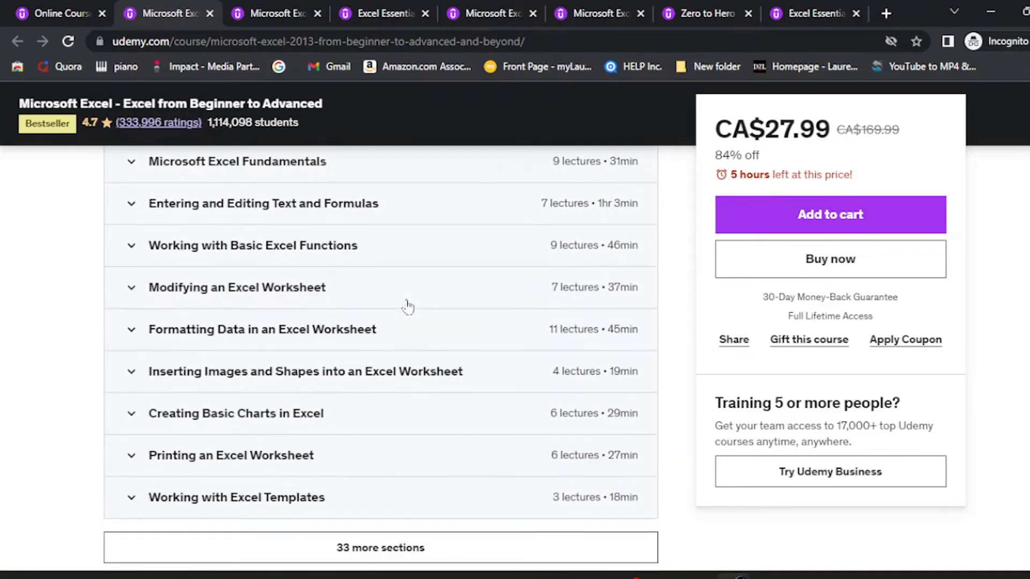
{"action": "mouse_move", "coordinate": [407, 313]}
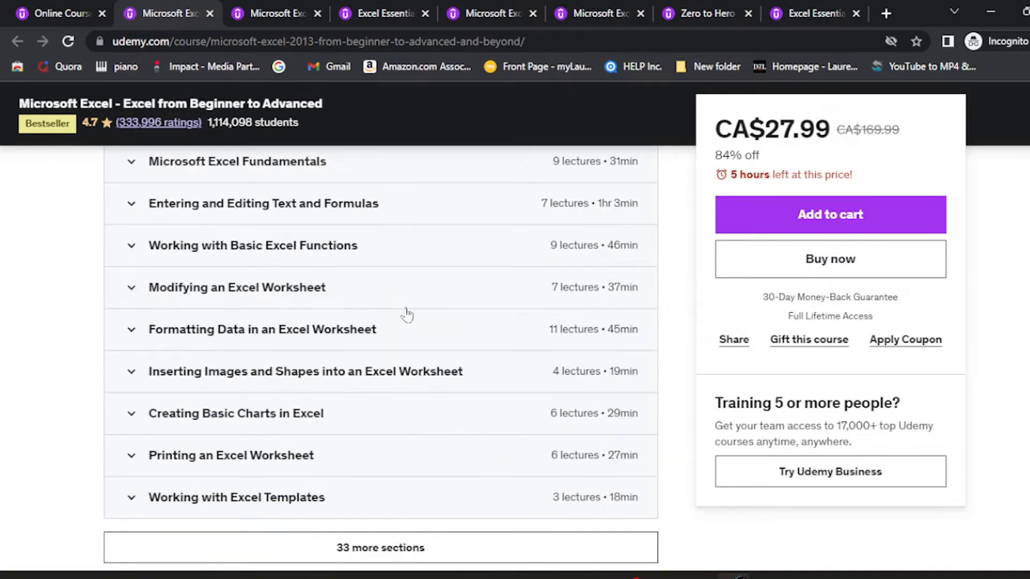
{"action": "left_click", "coordinate": [237, 287]}
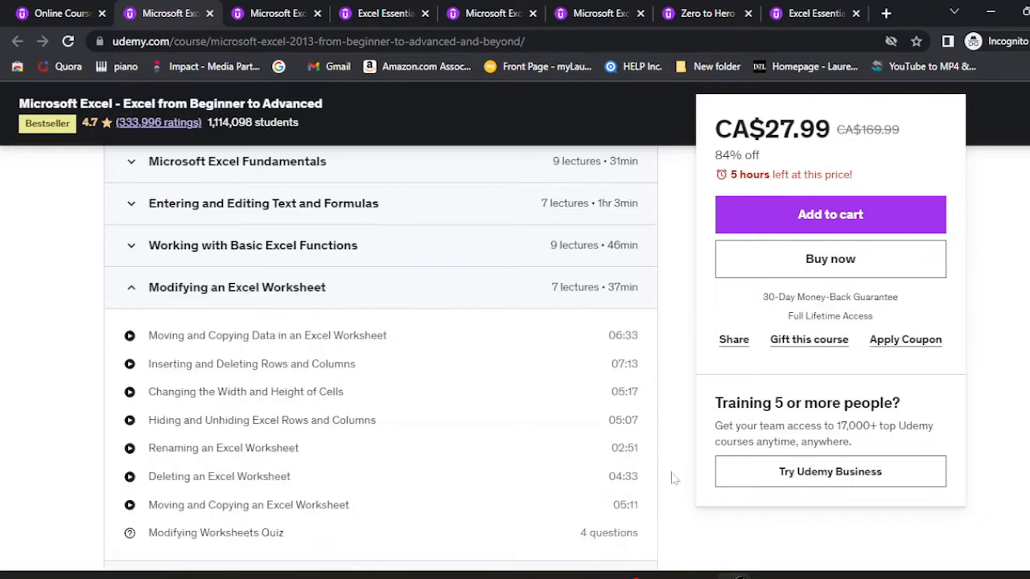
{"action": "scroll", "scroll_direction": "down", "scroll_amount": 3}
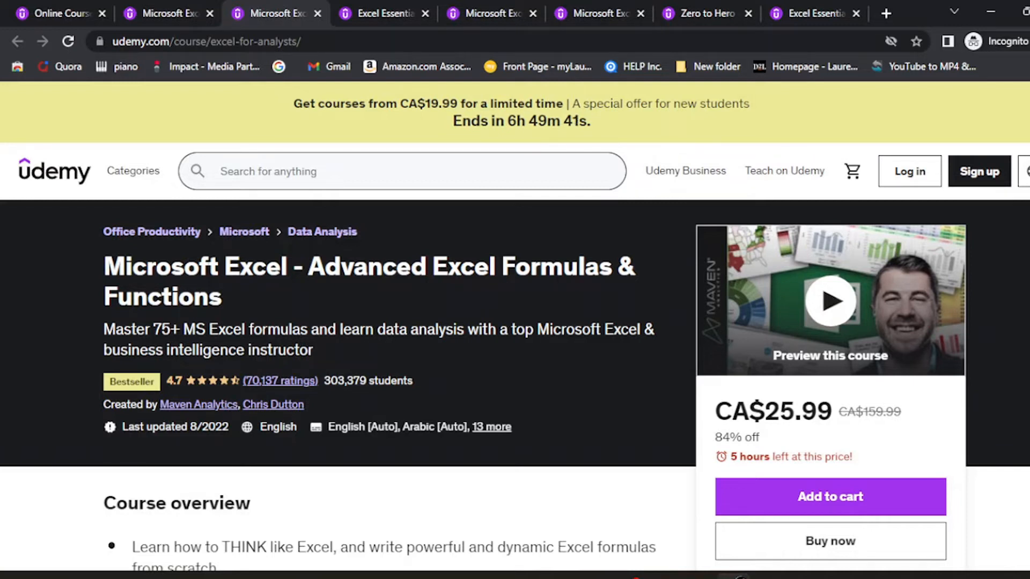
- Scroll the Advanced Excel Formulas & Functions page through its overview and course content
{"action": "scroll", "scroll_direction": "down", "scroll_amount": 3}
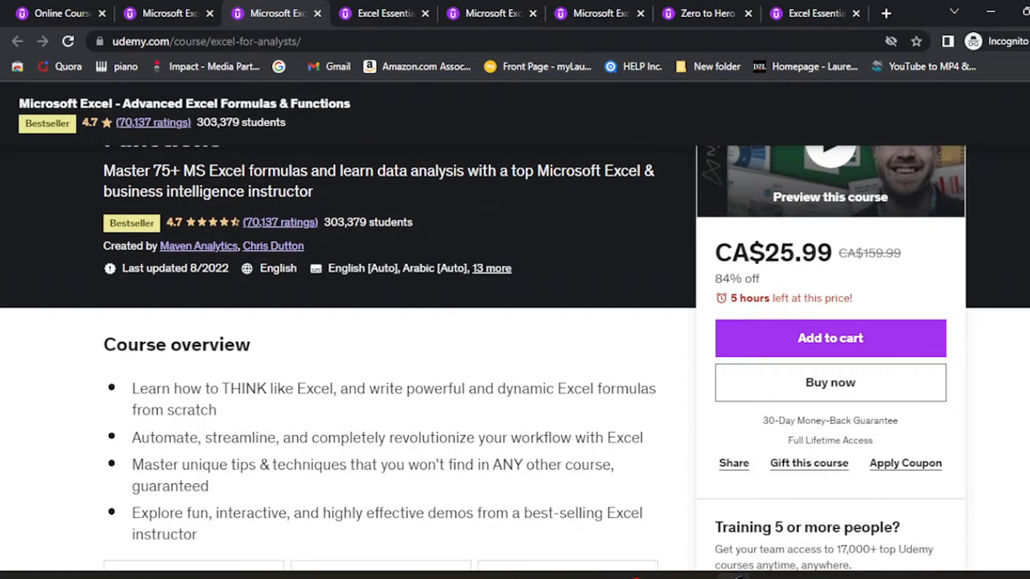
{"action": "scroll", "scroll_direction": "down", "scroll_amount": 3}
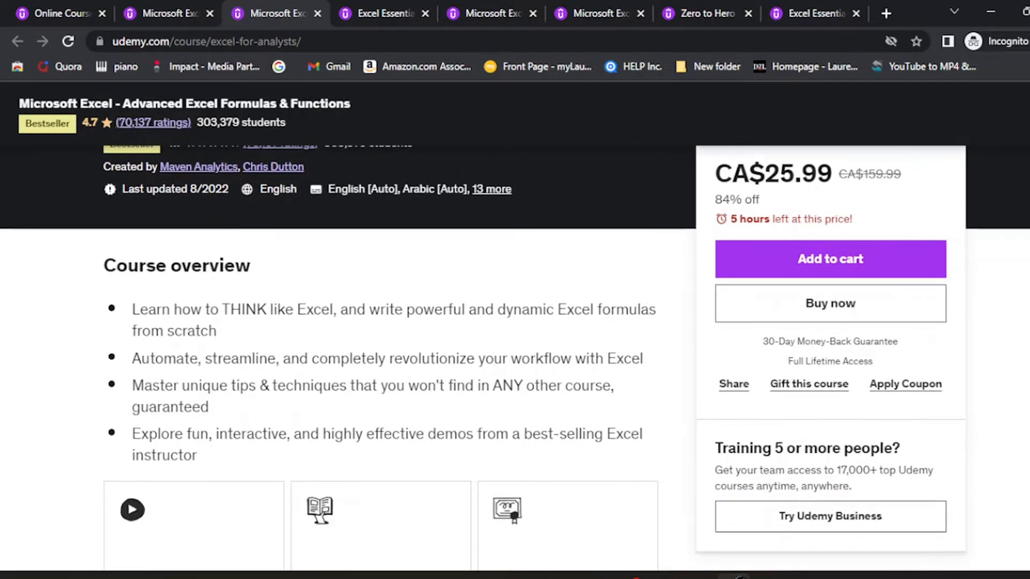
{"action": "scroll", "scroll_direction": "down", "scroll_amount": 3}
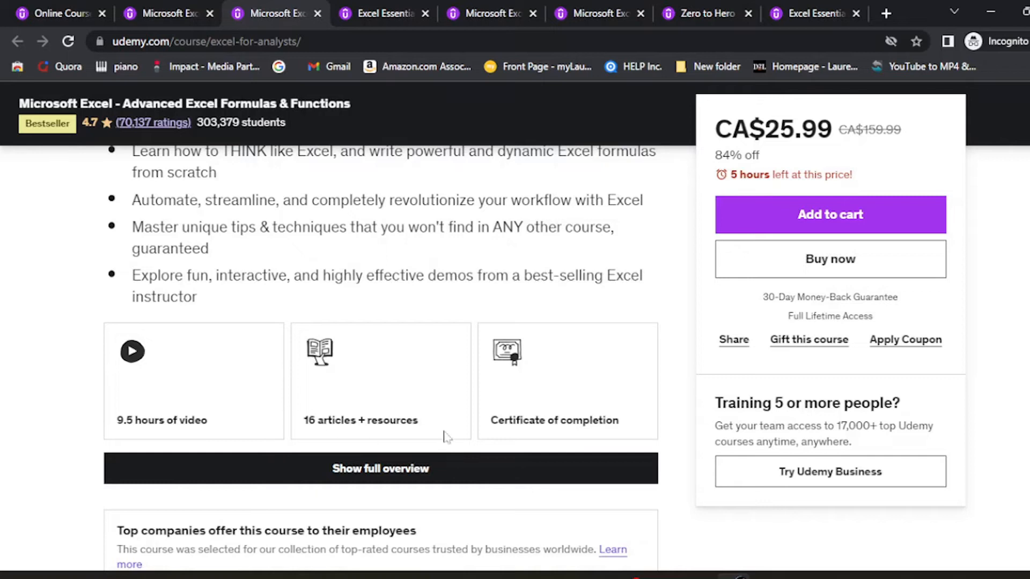
{"action": "mouse_move", "coordinate": [447, 439]}
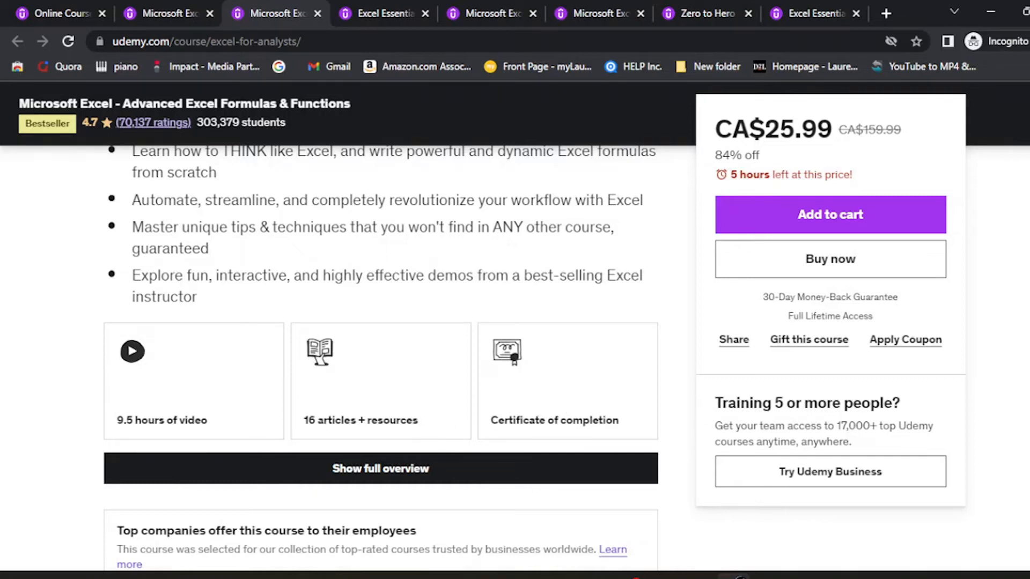
{"action": "scroll", "scroll_direction": "down", "scroll_amount": 3}
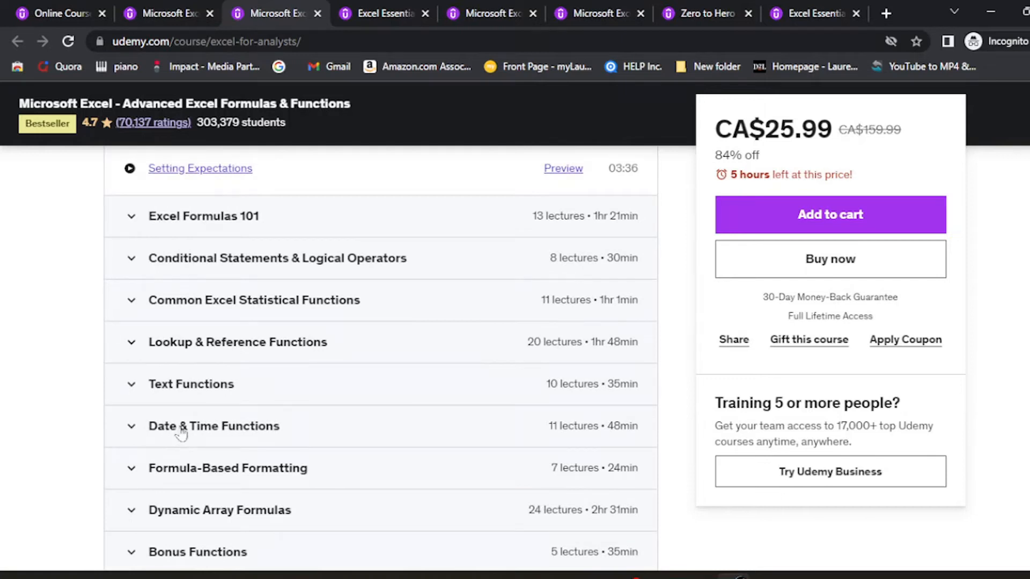
- Continue past Frequently Bought Together down to the course ratings and reviews
{"action": "scroll", "scroll_direction": "down", "scroll_amount": 3}
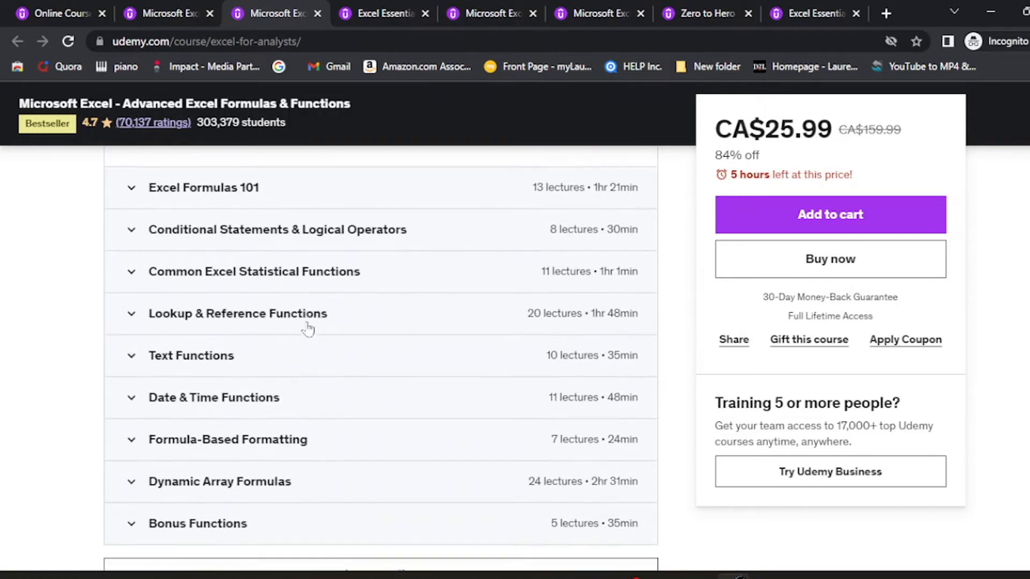
{"action": "scroll", "scroll_direction": "down", "scroll_amount": 3}
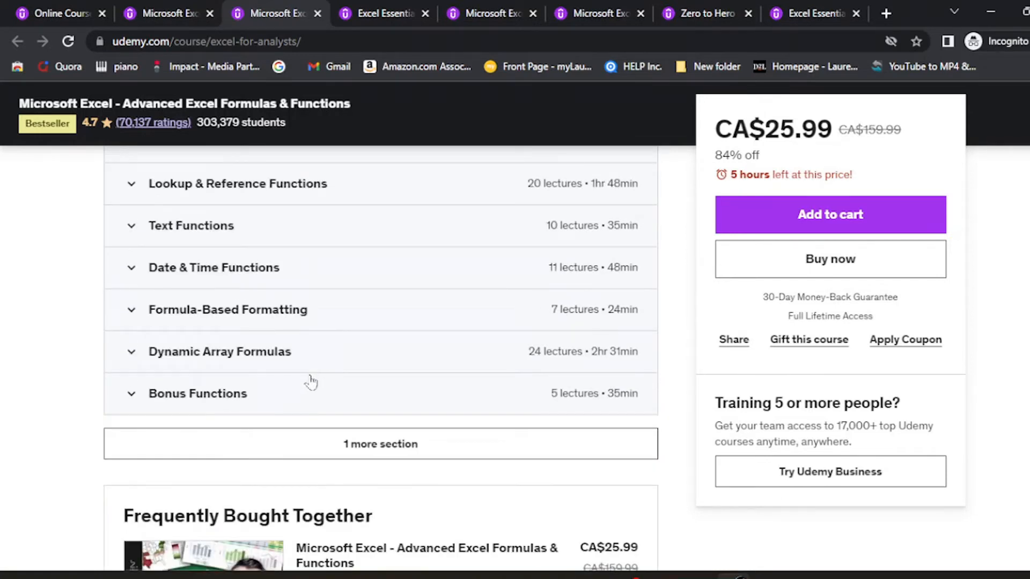
{"action": "scroll", "scroll_direction": "down", "scroll_amount": 3}
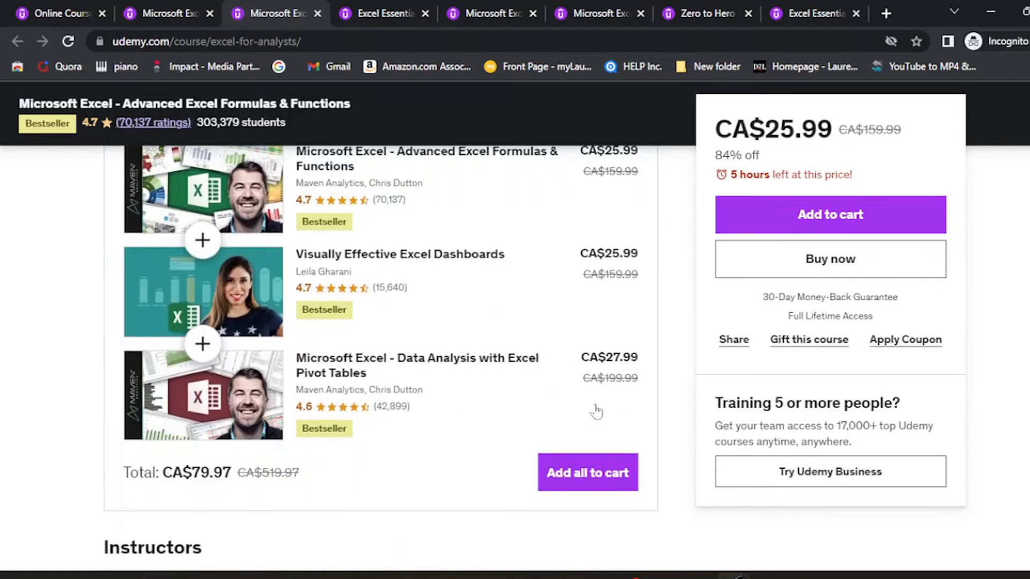
{"action": "scroll", "scroll_direction": "down", "scroll_amount": 3}
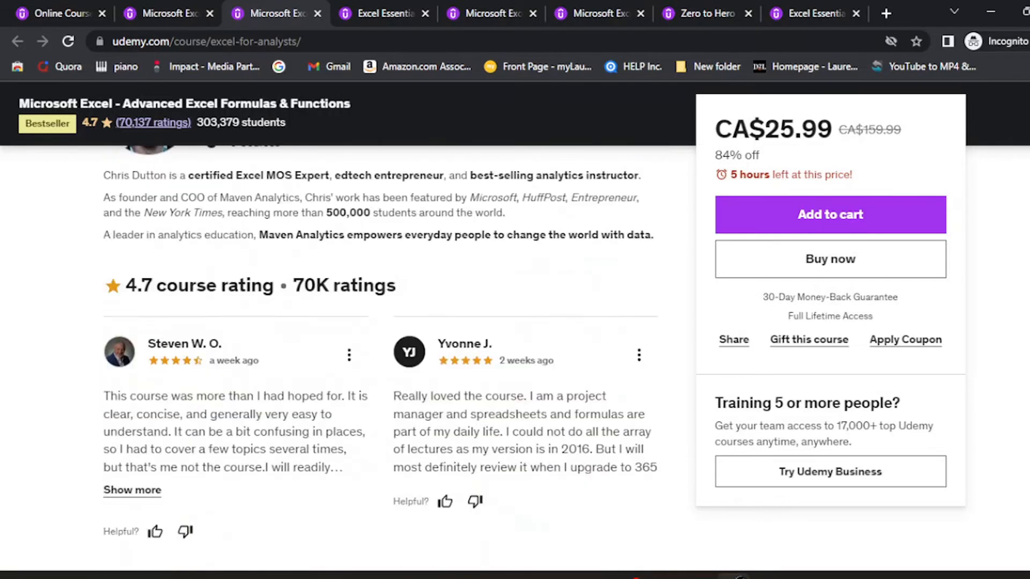
{"action": "scroll", "scroll_direction": "down", "scroll_amount": 3}
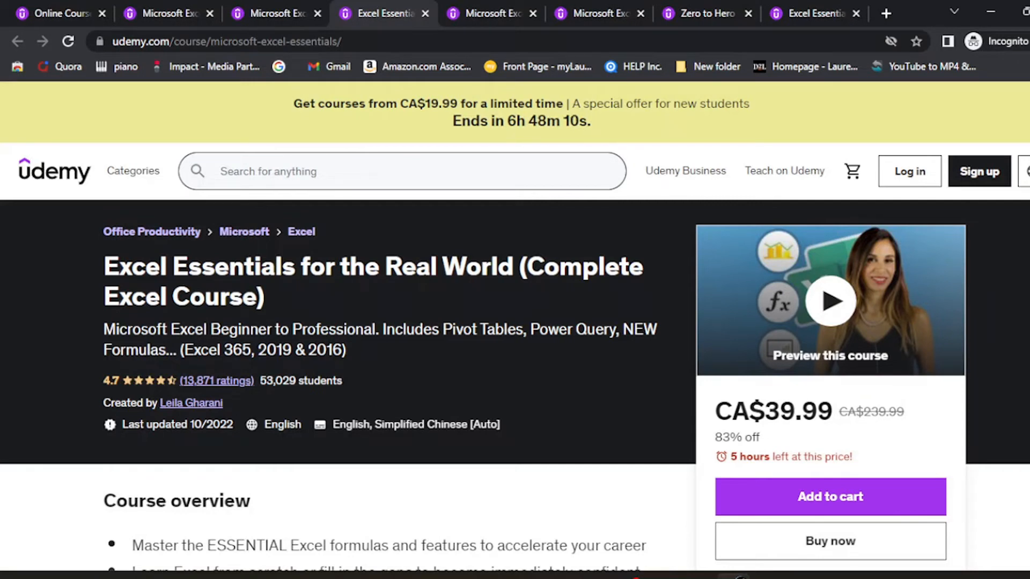
- Read the Excel Essentials for the Real World 4.7-star reviews, then switch to the next course tab
{"action": "scroll", "scroll_direction": "down", "scroll_amount": 3}
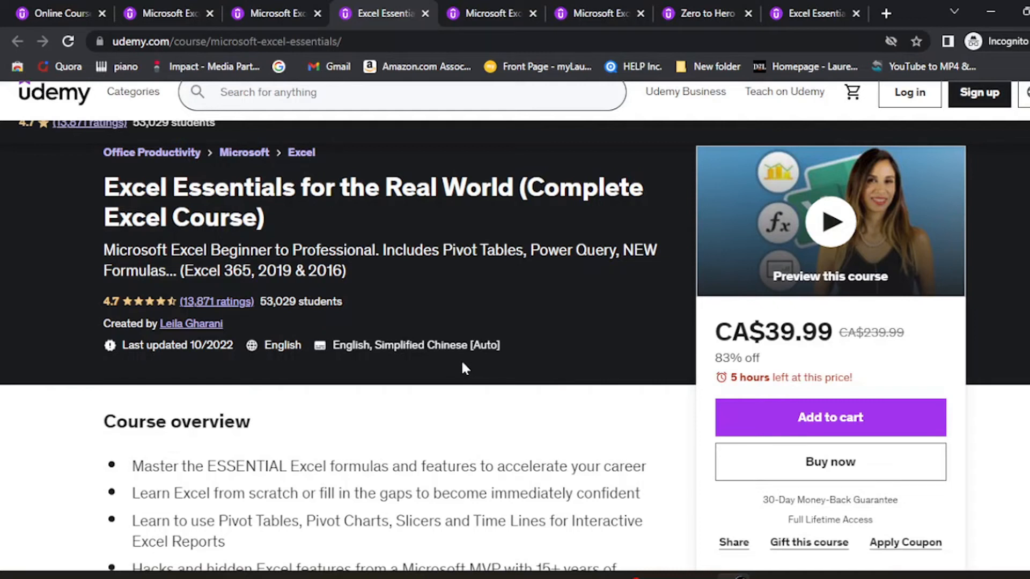
{"action": "scroll", "scroll_direction": "down", "scroll_amount": 3}
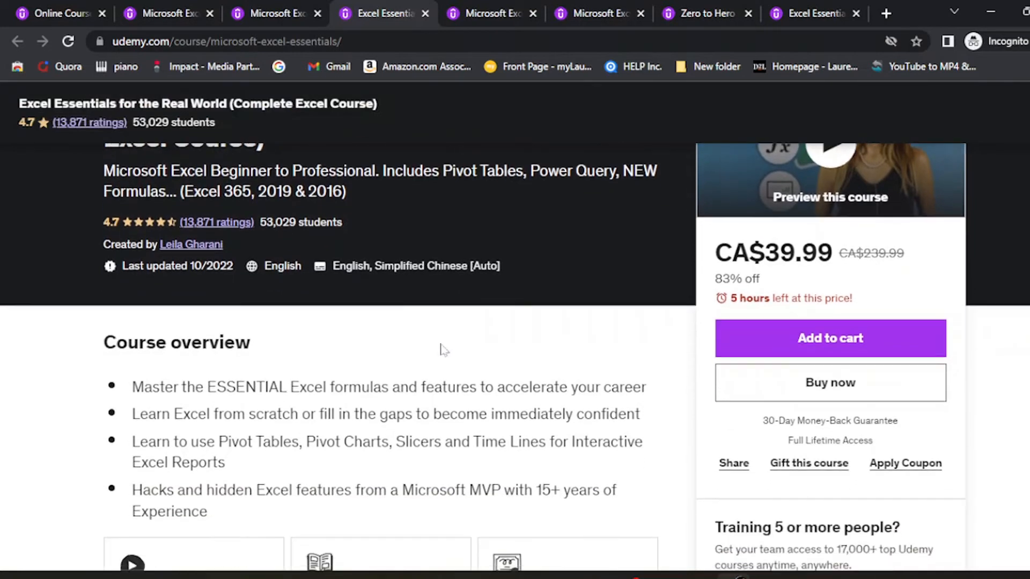
{"action": "mouse_move", "coordinate": [667, 326]}
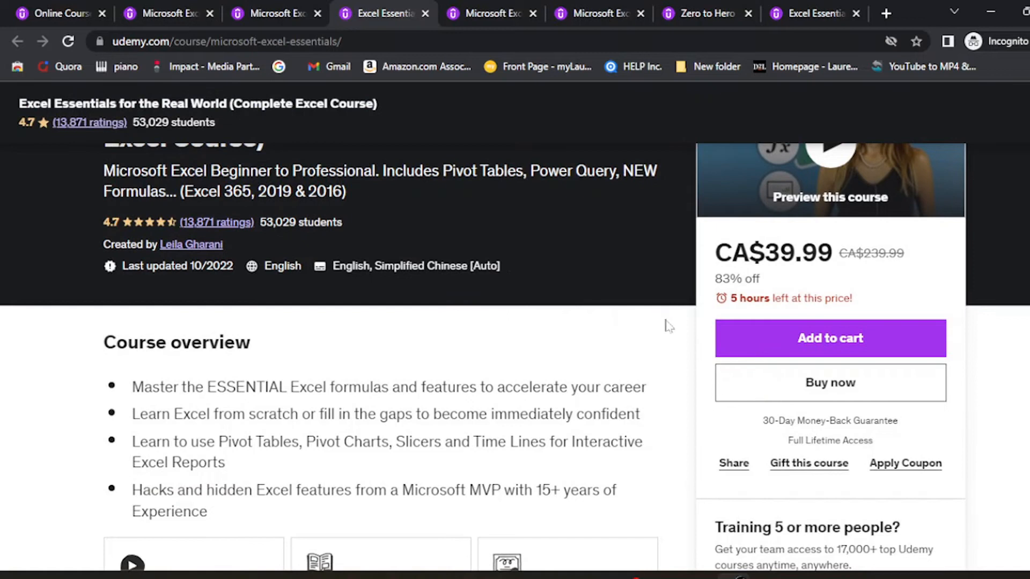
{"action": "mouse_move", "coordinate": [731, 314]}
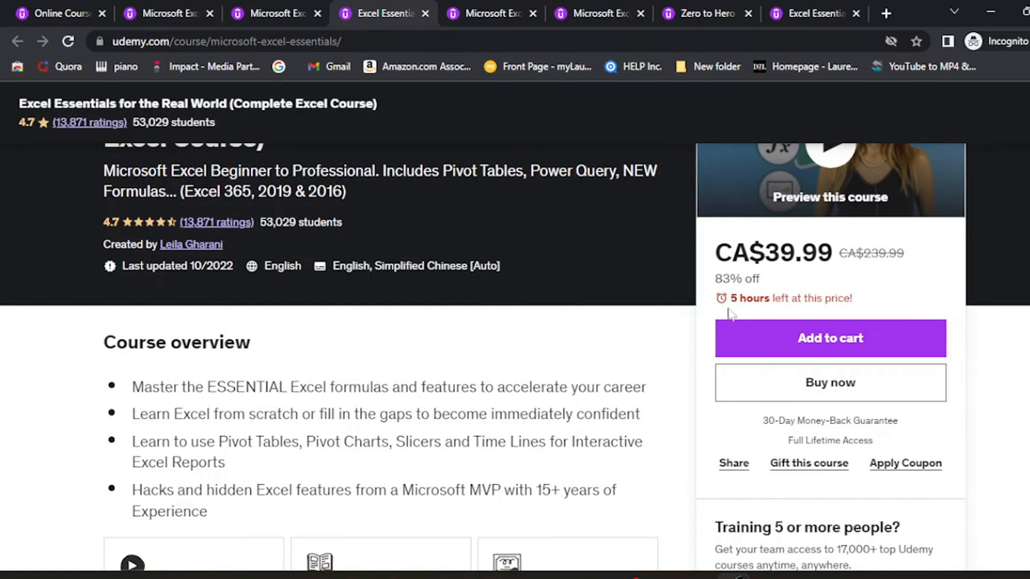
{"action": "mouse_move", "coordinate": [559, 323]}
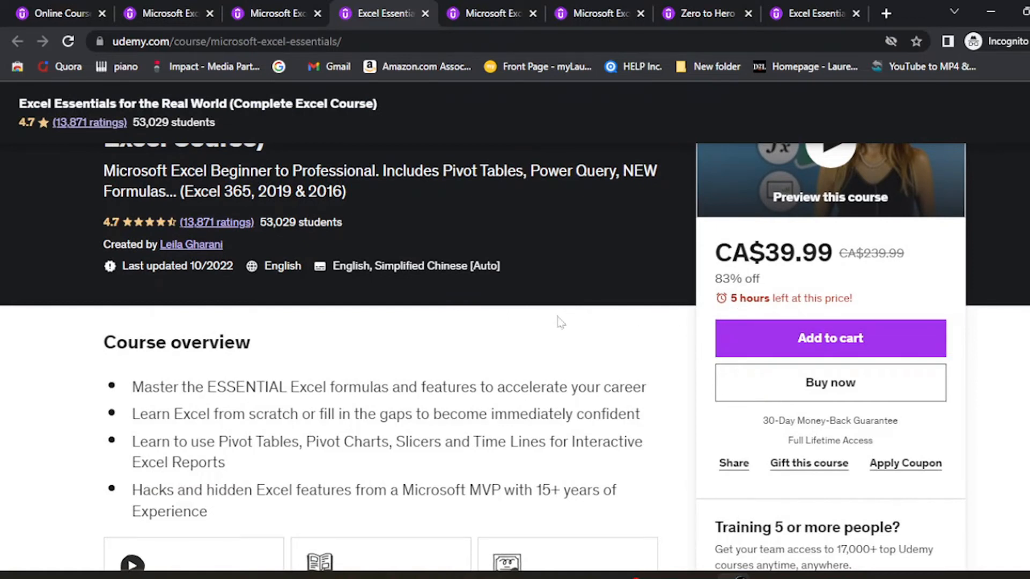
{"action": "scroll", "scroll_direction": "down", "scroll_amount": 3}
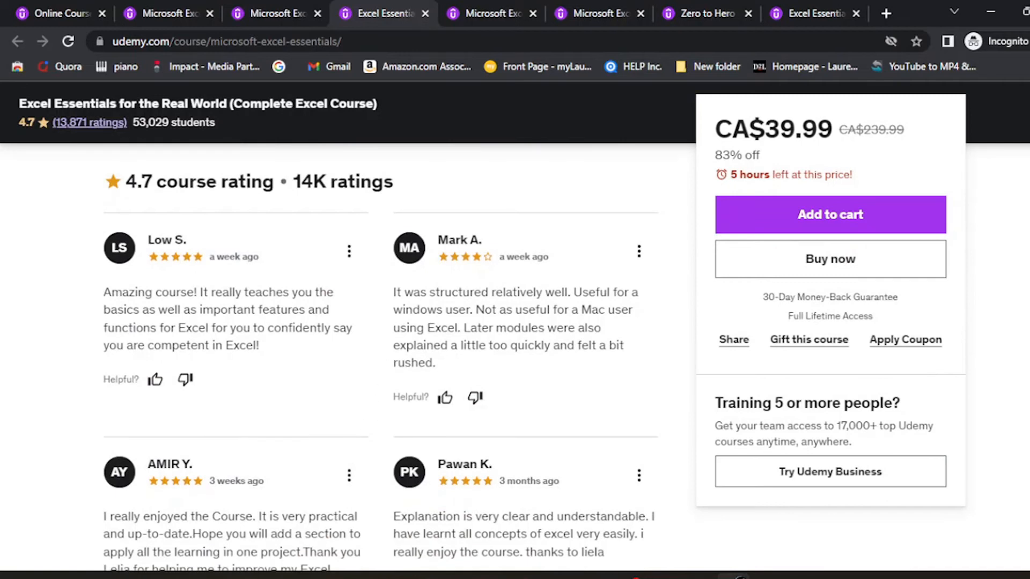
{"action": "mouse_move", "coordinate": [402, 384]}
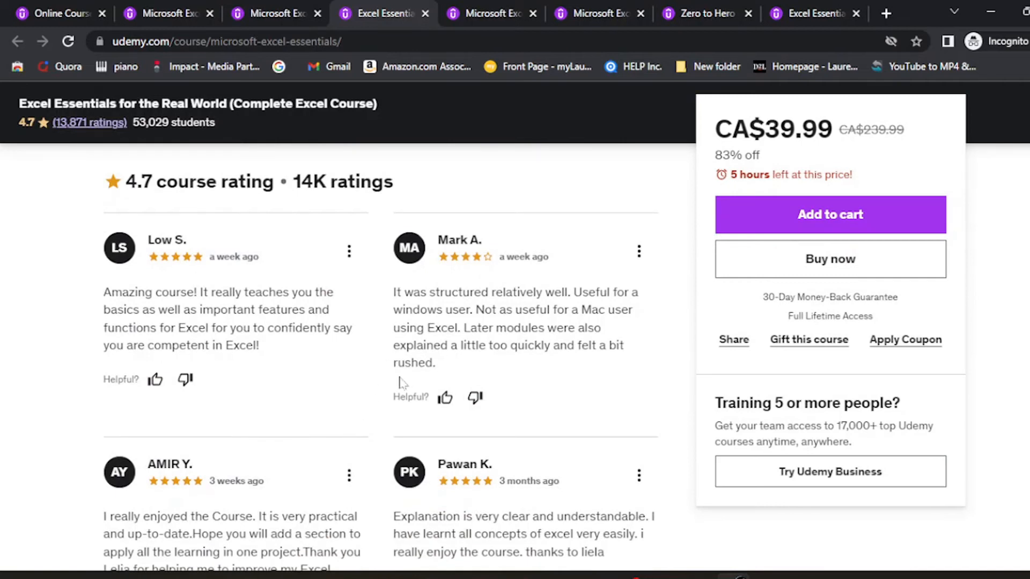
{"action": "scroll", "scroll_direction": "down", "scroll_amount": 3}
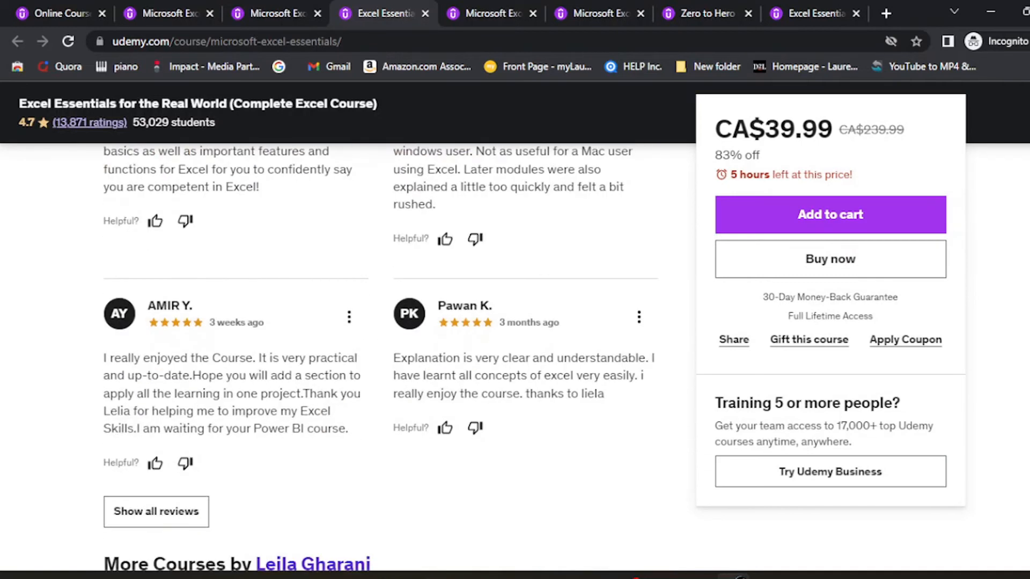
{"action": "left_click", "coordinate": [489, 13]}
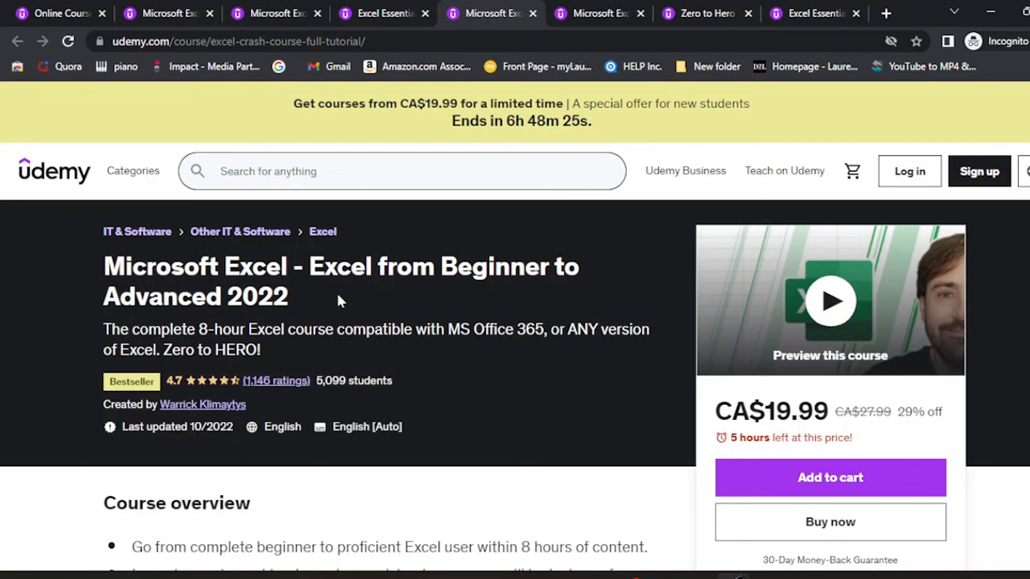
- Expand the 'Using PMT and IPMT functions for a Mortgage' section in Excel from Beginner to Advanced 2022
{"action": "scroll", "scroll_direction": "down", "scroll_amount": 3}
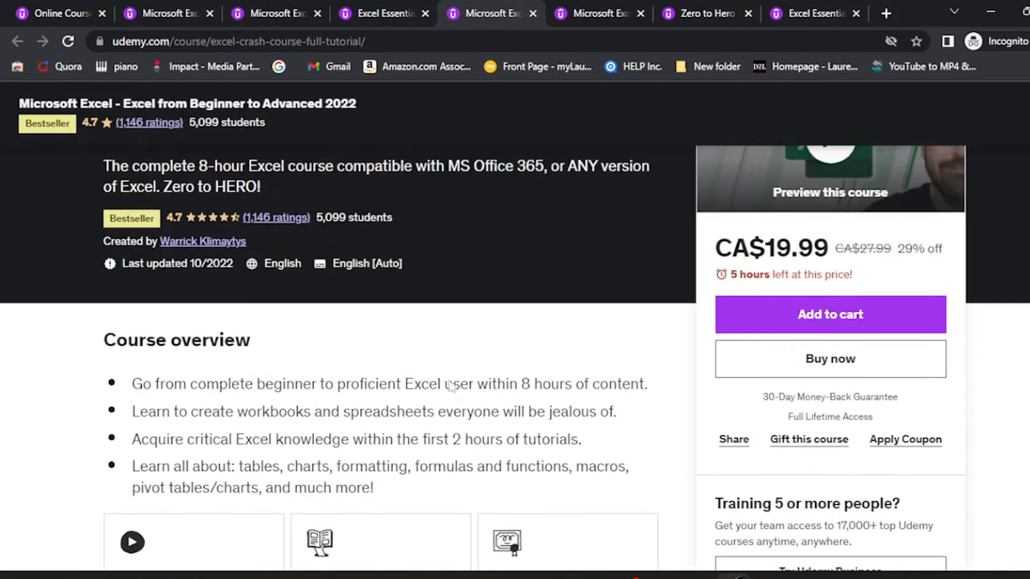
{"action": "scroll", "scroll_direction": "down", "scroll_amount": 3}
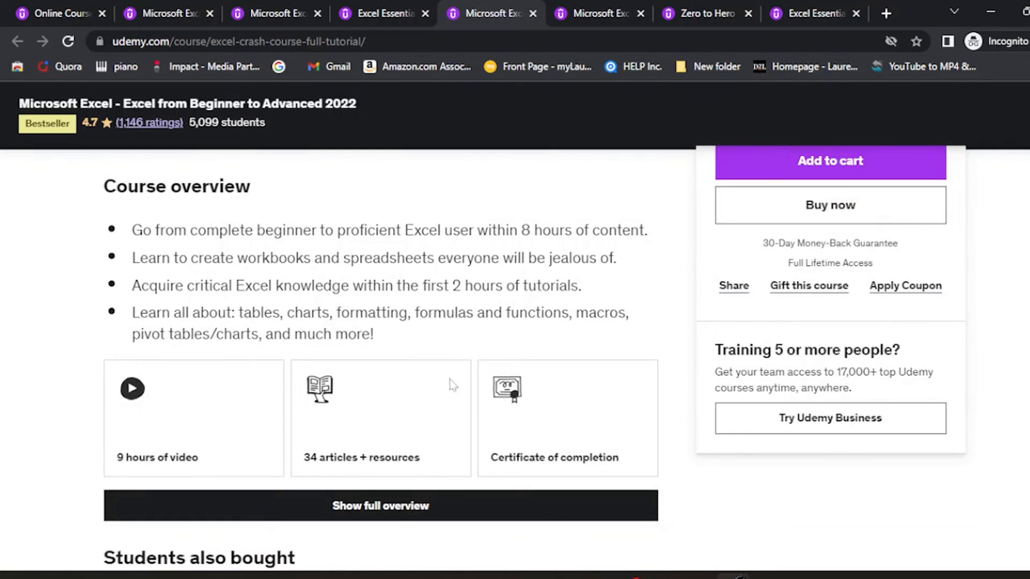
{"action": "scroll", "scroll_direction": "down", "scroll_amount": 3}
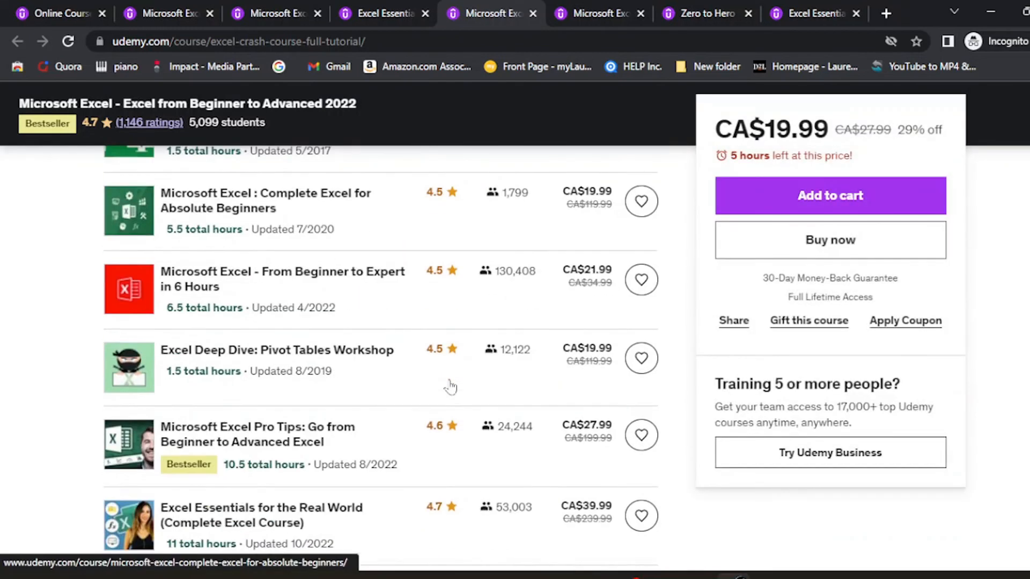
{"action": "scroll", "scroll_direction": "down", "scroll_amount": 3}
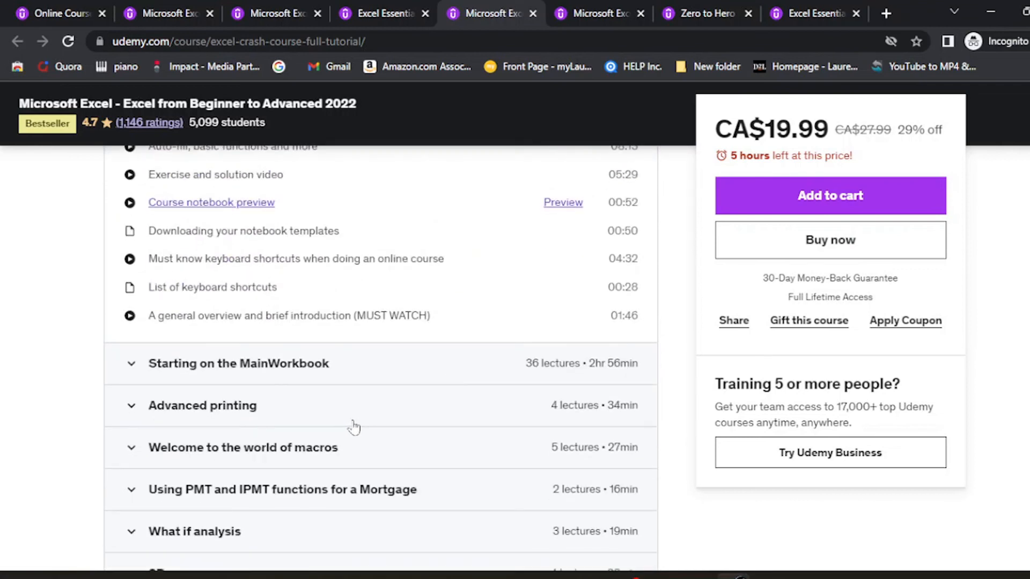
{"action": "scroll", "scroll_direction": "down", "scroll_amount": 3}
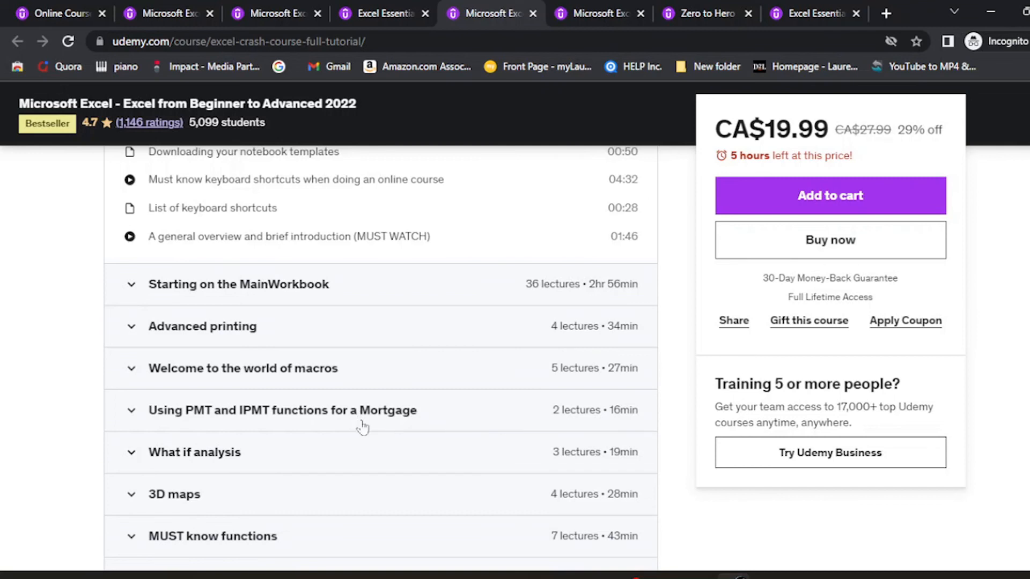
{"action": "mouse_move", "coordinate": [362, 426]}
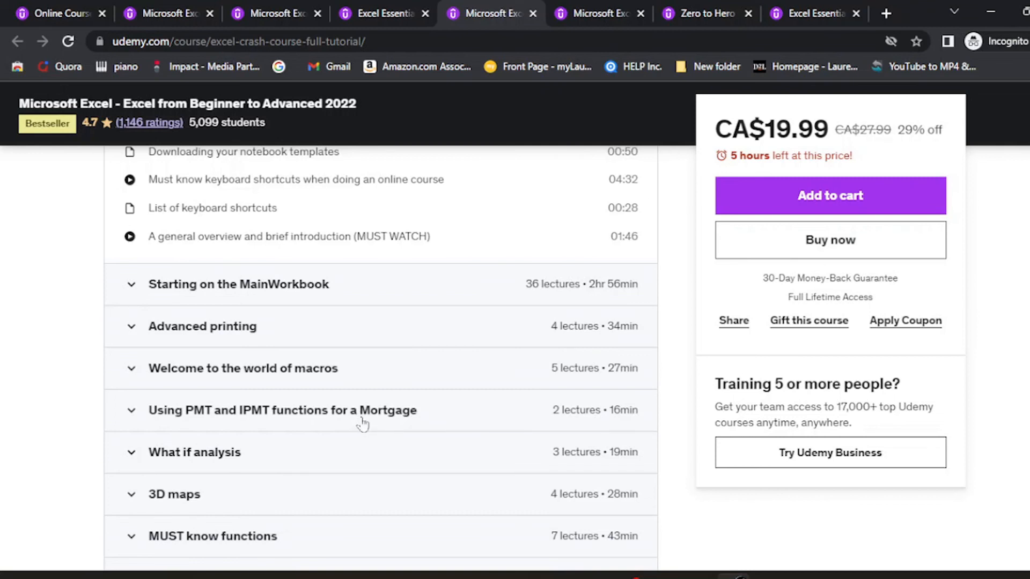
{"action": "left_click", "coordinate": [282, 410]}
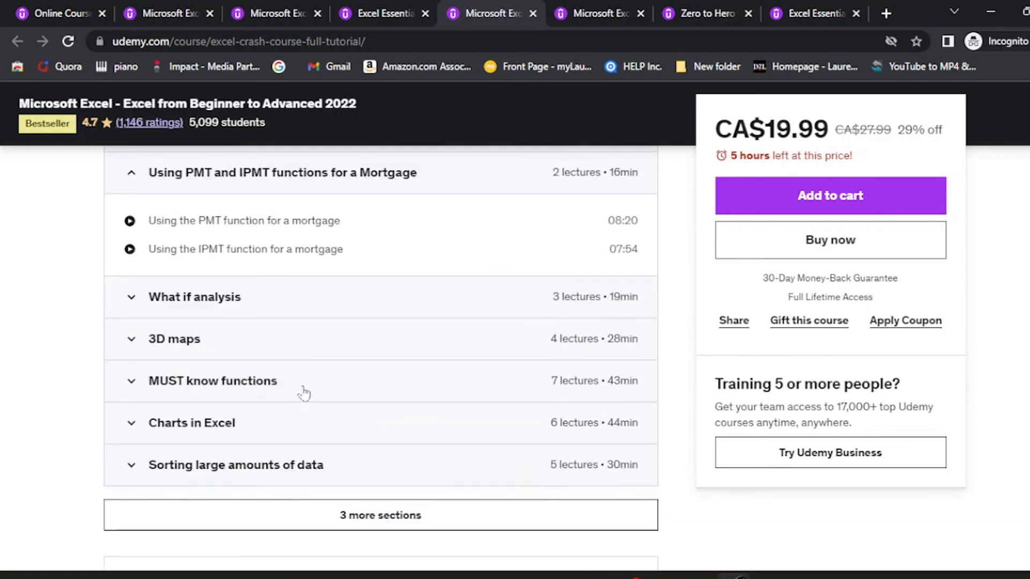
{"action": "mouse_move", "coordinate": [308, 389]}
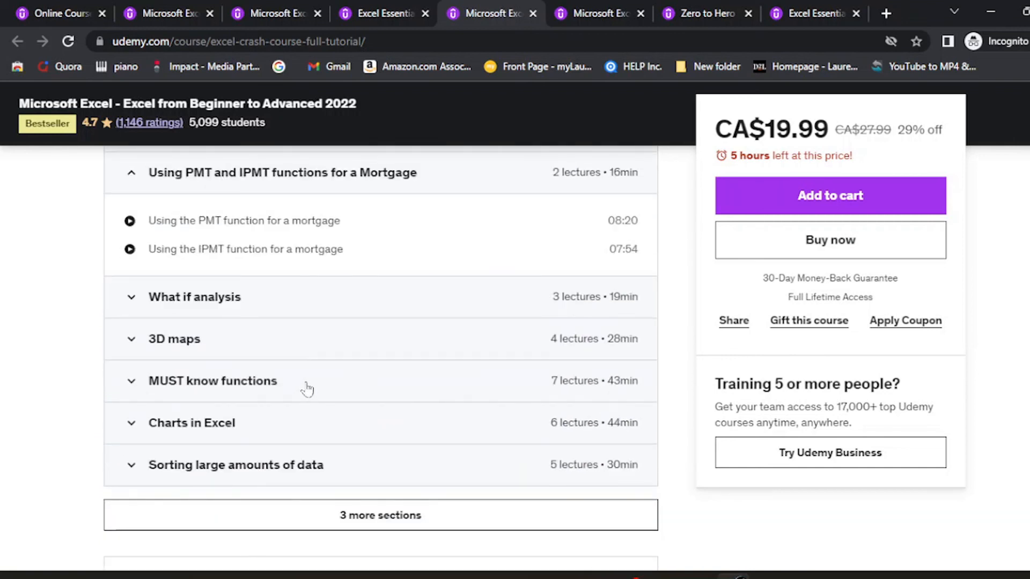